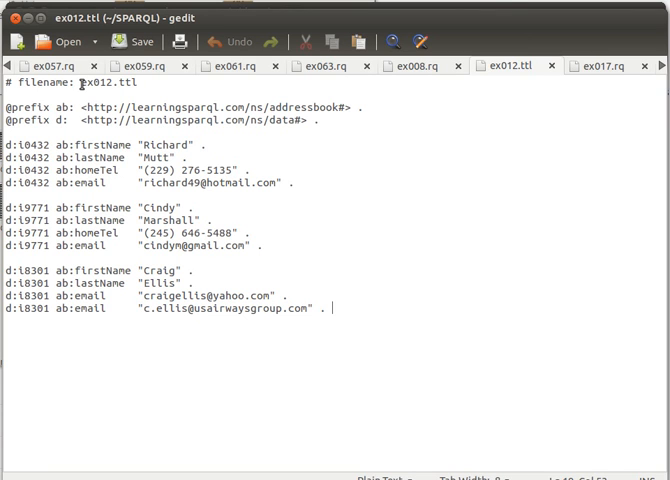
- Rewrite the d:i0432 person's triples in ex012.ttl using semicolon shorthand
double_click(90, 82)
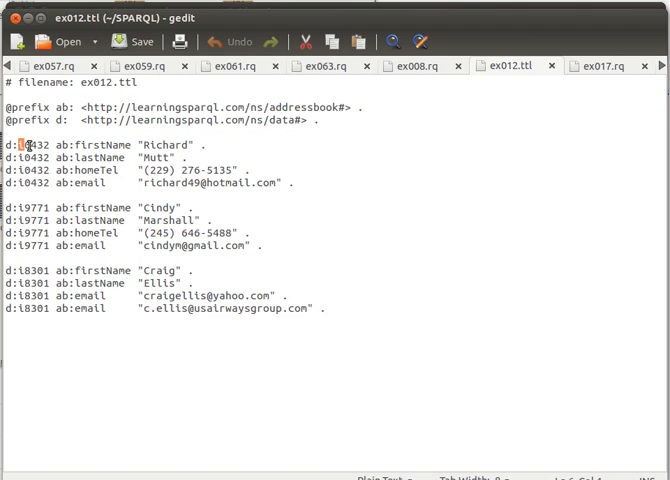
double_click(33, 146)
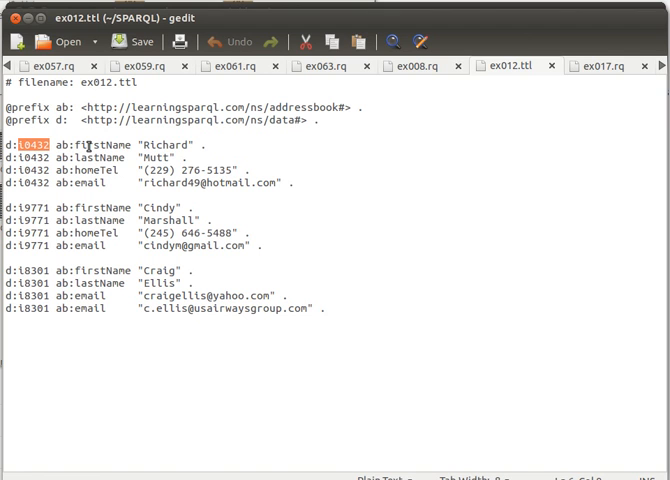
double_click(106, 143)
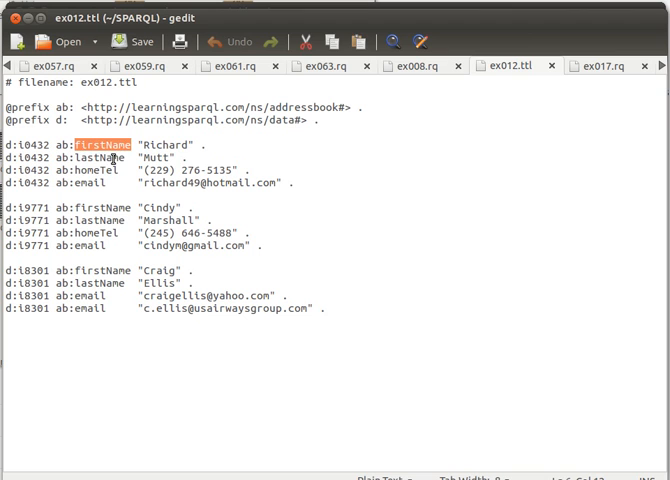
double_click(100, 158)
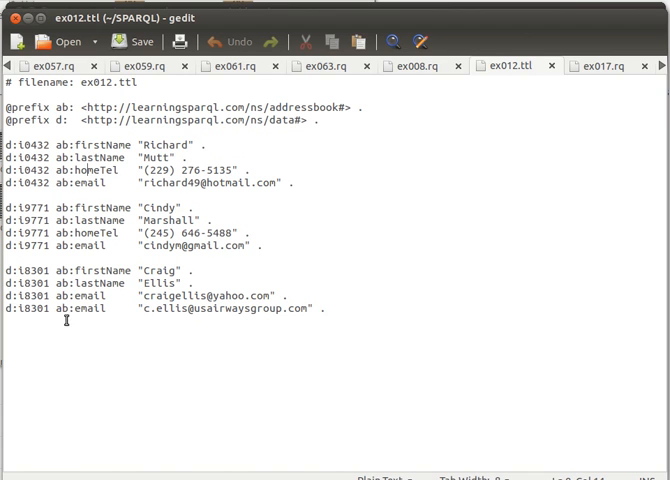
mouse_move(137, 182)
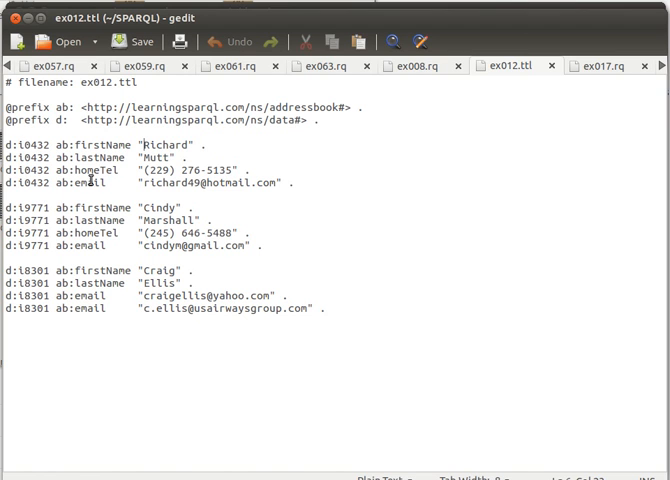
mouse_move(207, 145)
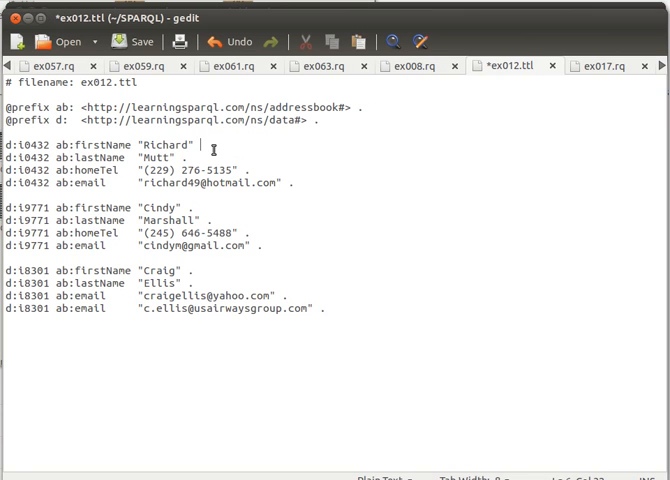
type(";")
left_click(102, 157)
type(";")
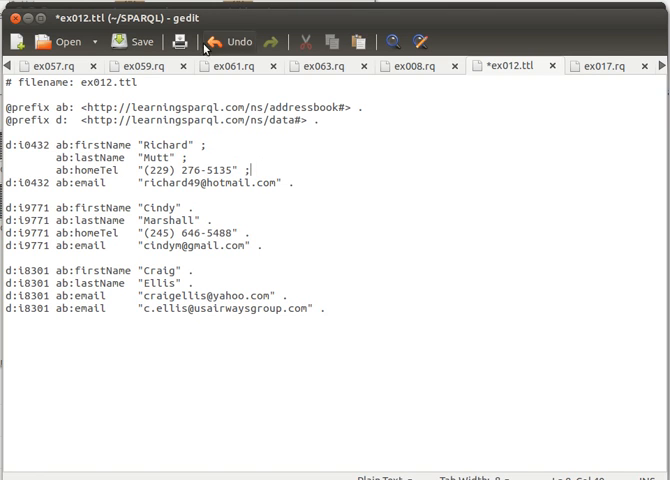
double_click(22, 182)
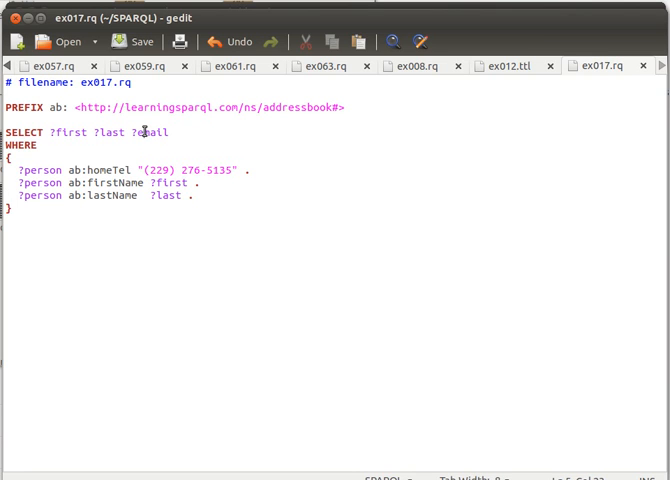
- Delete ?email from SELECT, leaving only the ?person homeTel pattern in ex017.rq
double_click(148, 131)
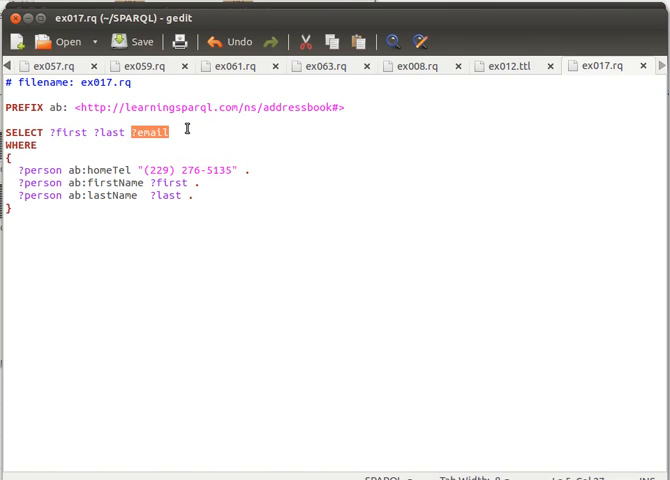
key("Delete")
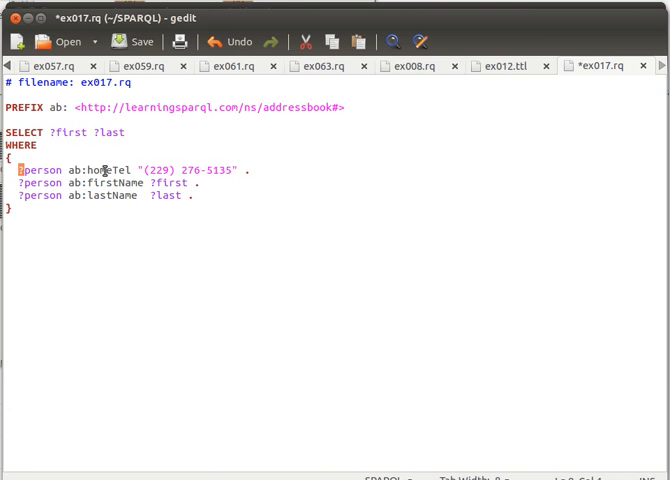
double_click(40, 169)
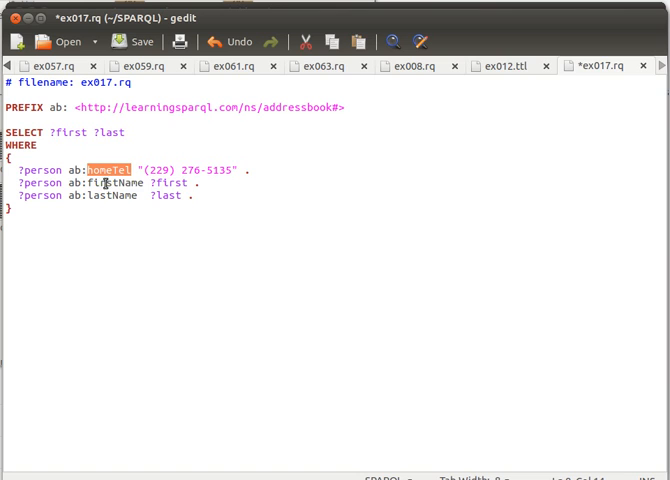
double_click(169, 183)
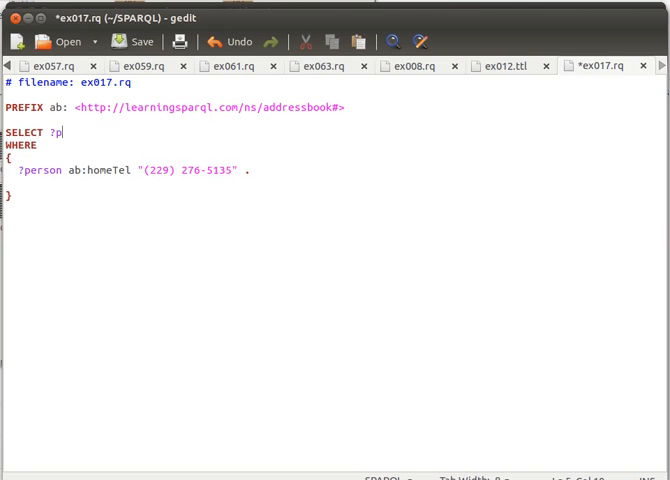
- Complete ?person in SELECT, save ex017.rq, and run it with arq
type("erson")
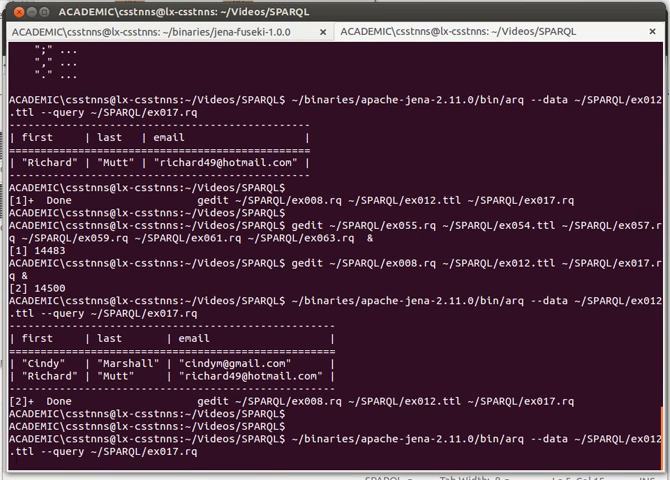
key("Return")
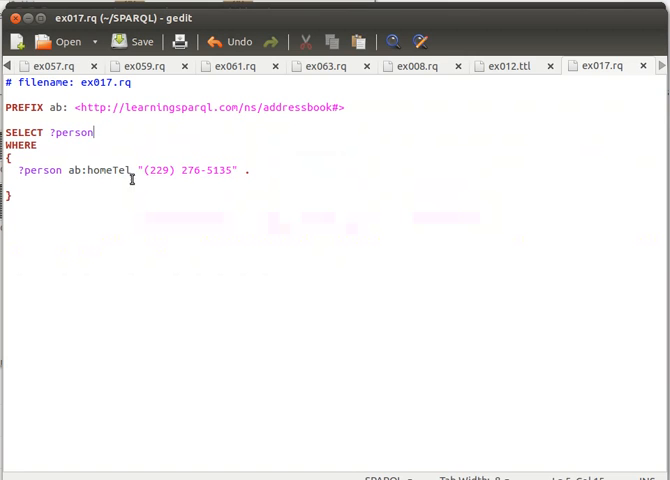
double_click(188, 170)
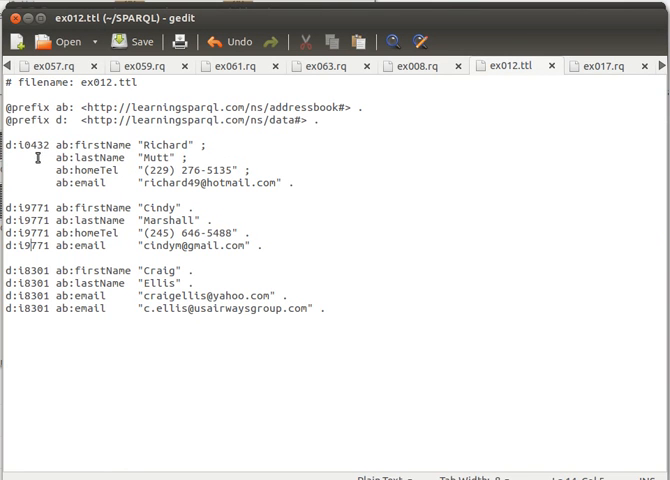
- Inspect the Mutt name values in ex012.ttl, then return to the ex017.rq query
double_click(164, 144)
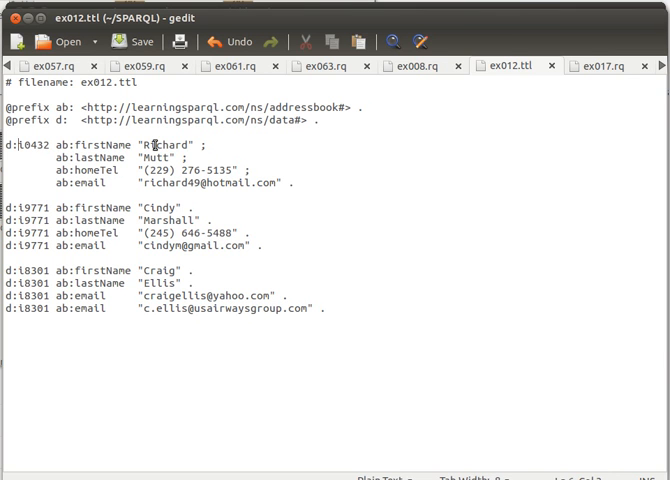
double_click(165, 145)
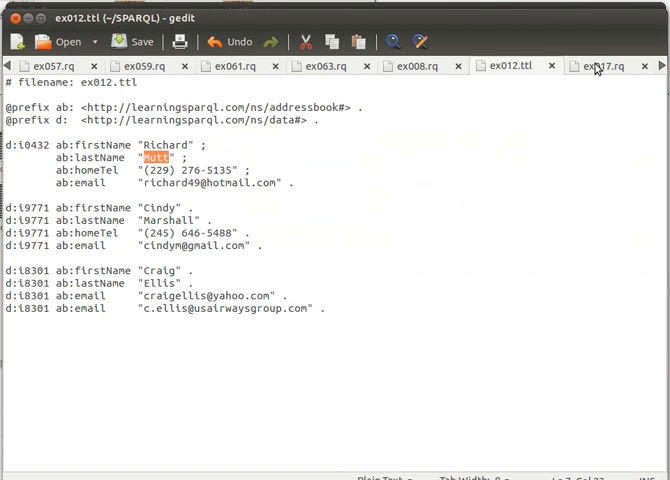
left_click(600, 66)
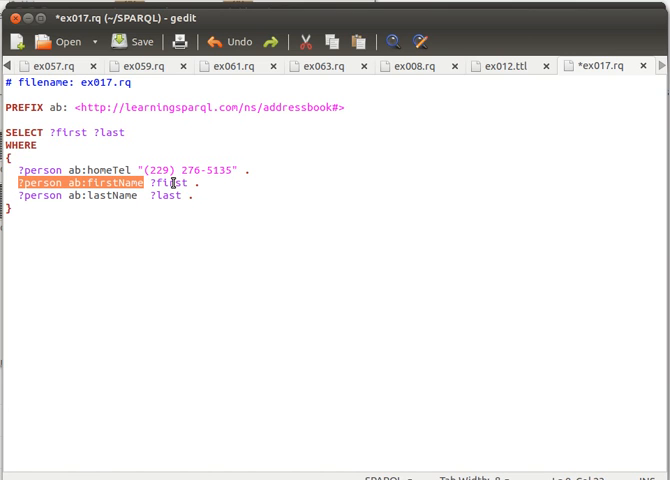
- Save ex017.rq selecting ?first and ?last via firstName and lastName patterns
double_click(162, 184)
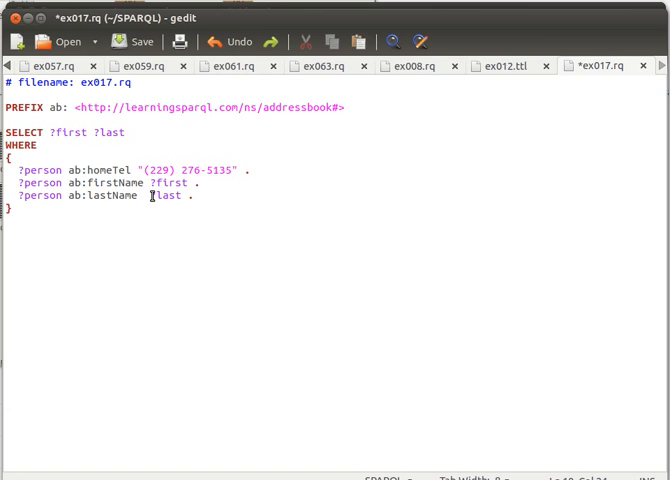
double_click(166, 196)
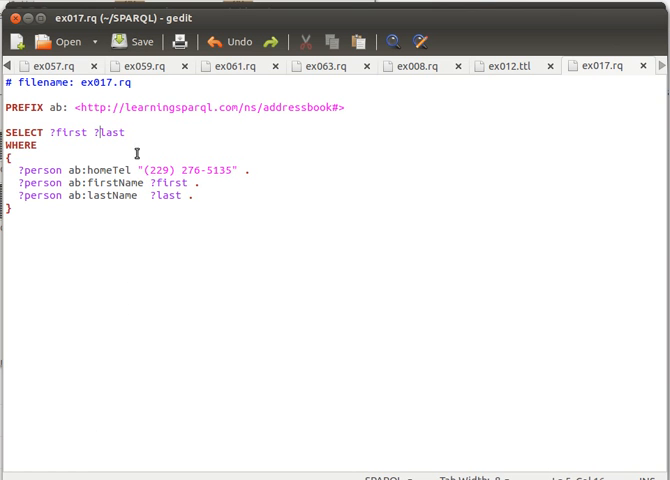
- Add ?email to SELECT and an ab:email ?email pattern after lastName
type("?em")
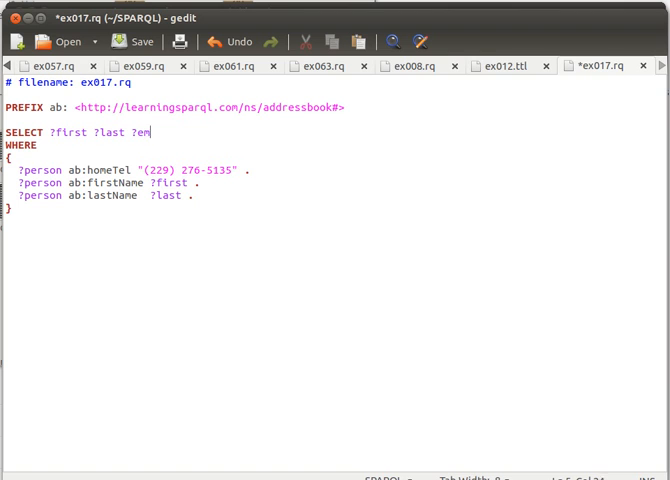
type("ail")
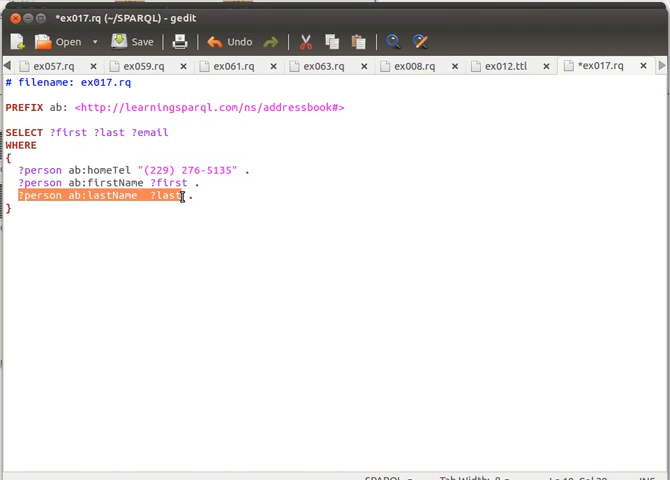
left_click(235, 198)
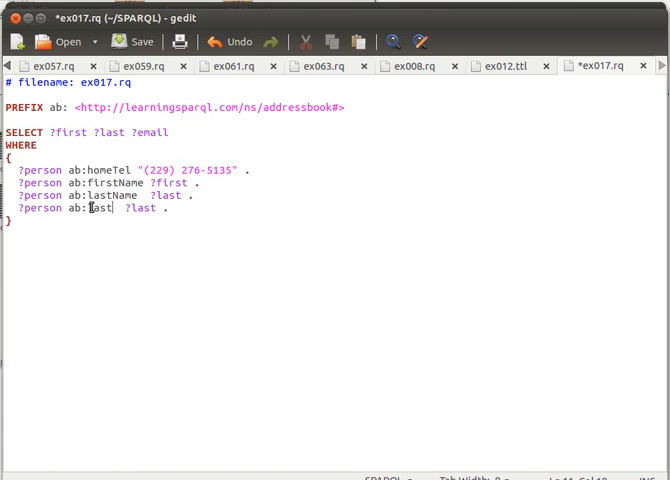
type("e")
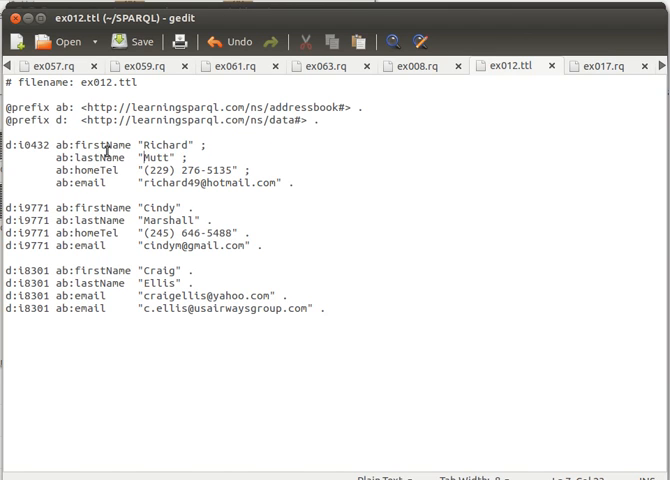
mouse_move(32, 153)
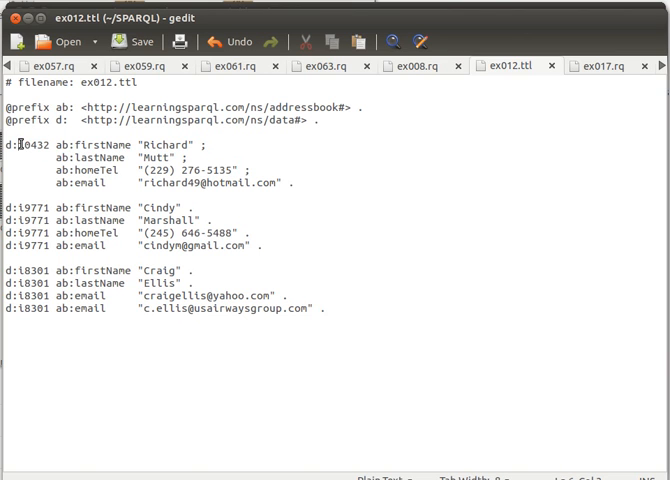
mouse_move(35, 170)
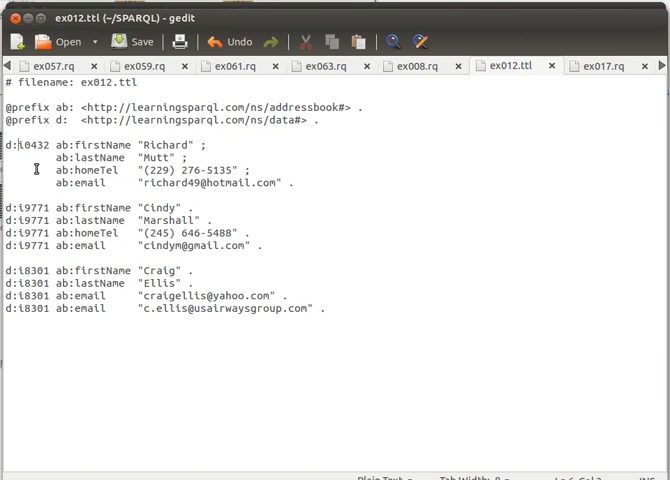
mouse_move(611, 86)
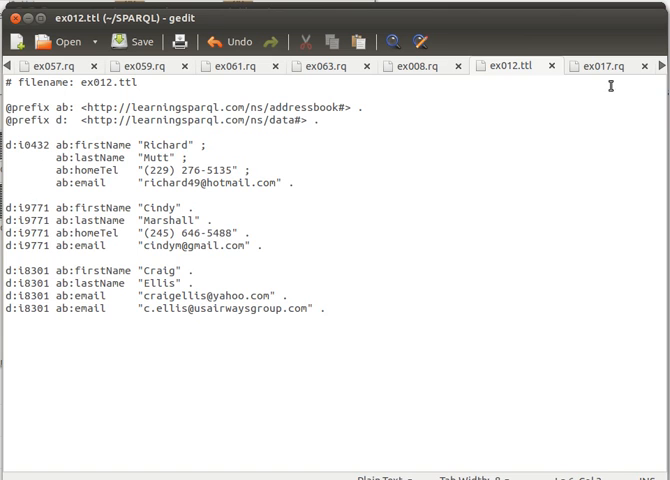
left_click(597, 65)
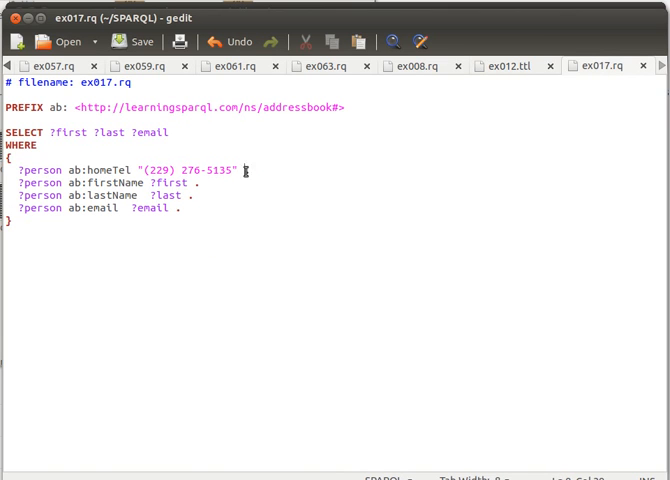
type(";")
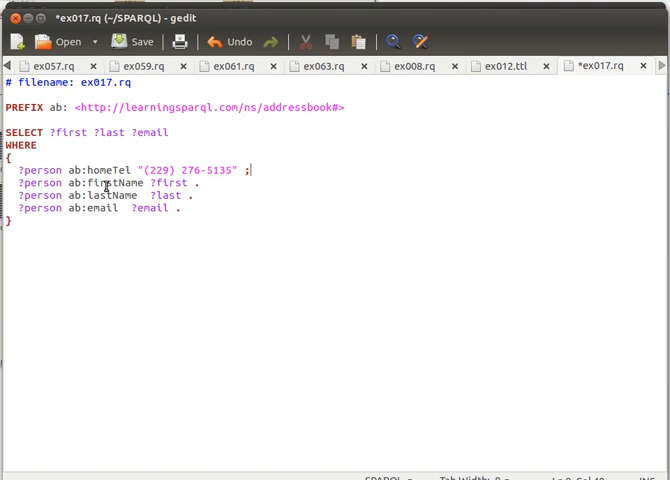